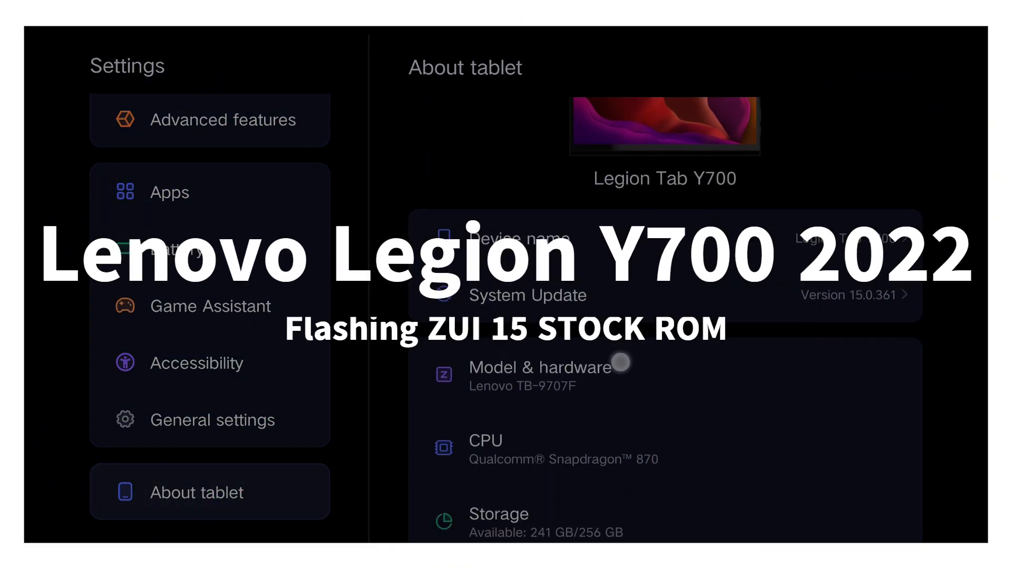
Scroll to System Update on the tablet and accept its network-access permission prompt.
scroll("down", 3)
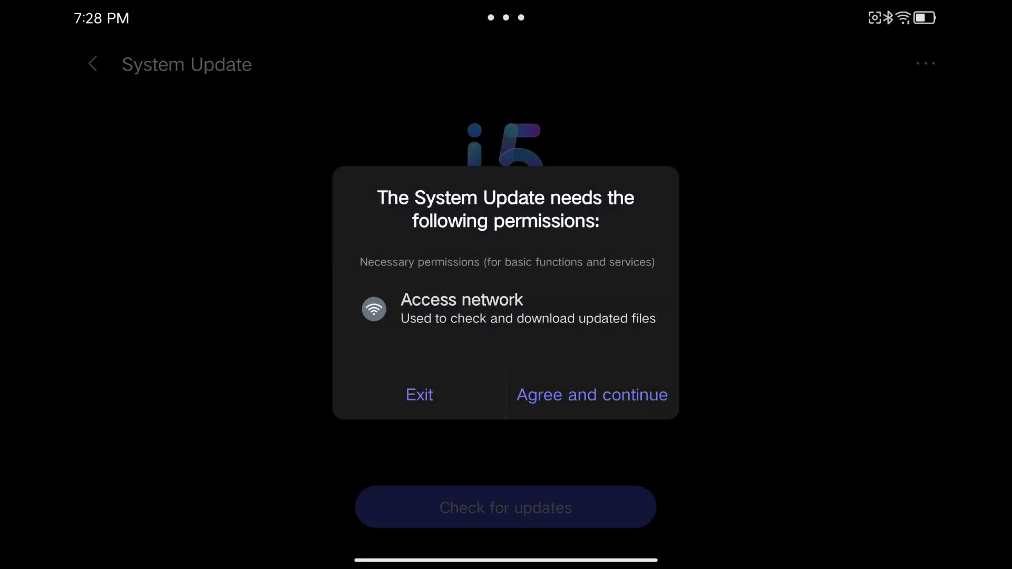
left_click(591, 394)
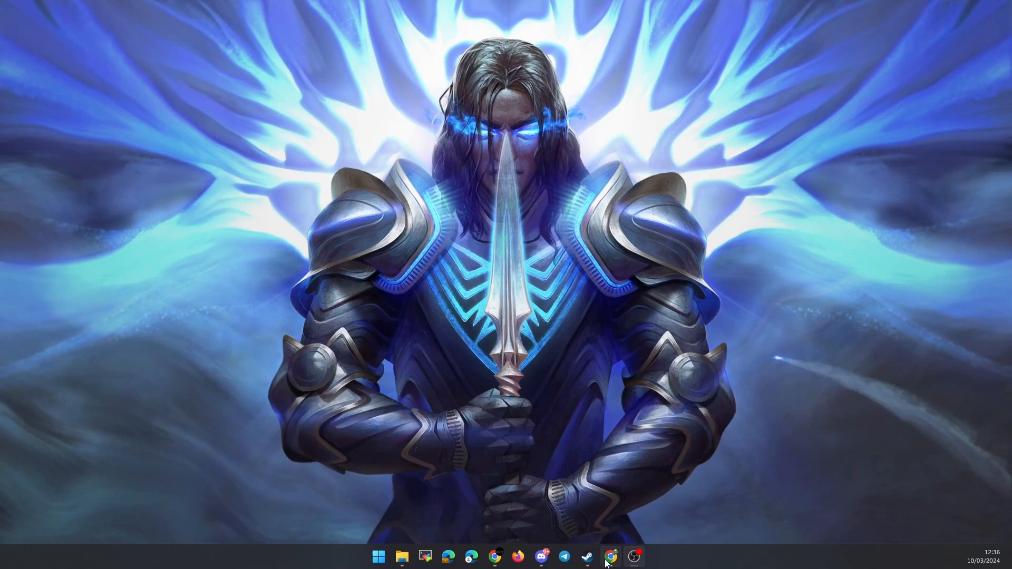
Open Chrome and play the 'How to flash CN STOCK ROM' YouTube video.
left_click(608, 556)
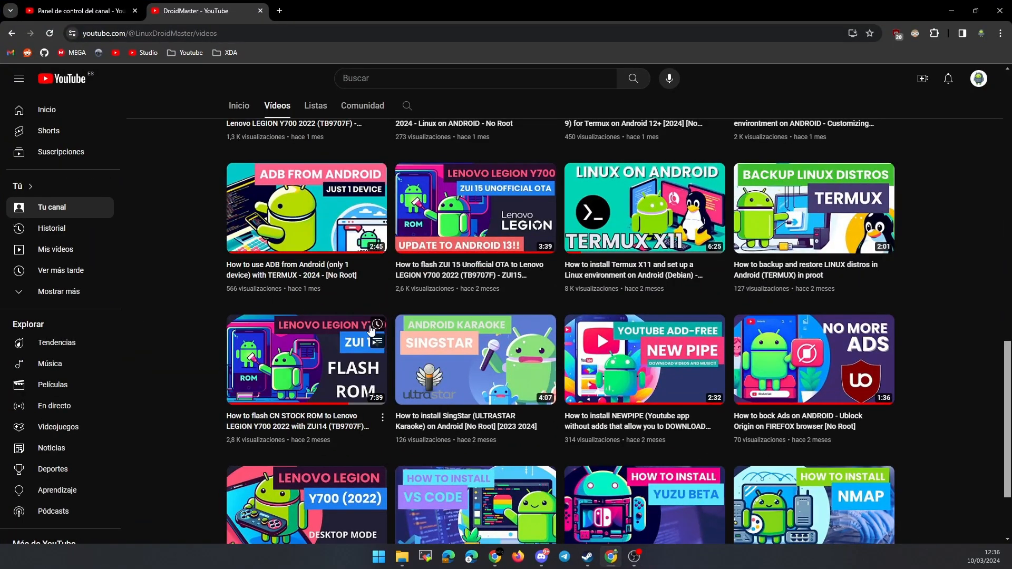
left_click(306, 359)
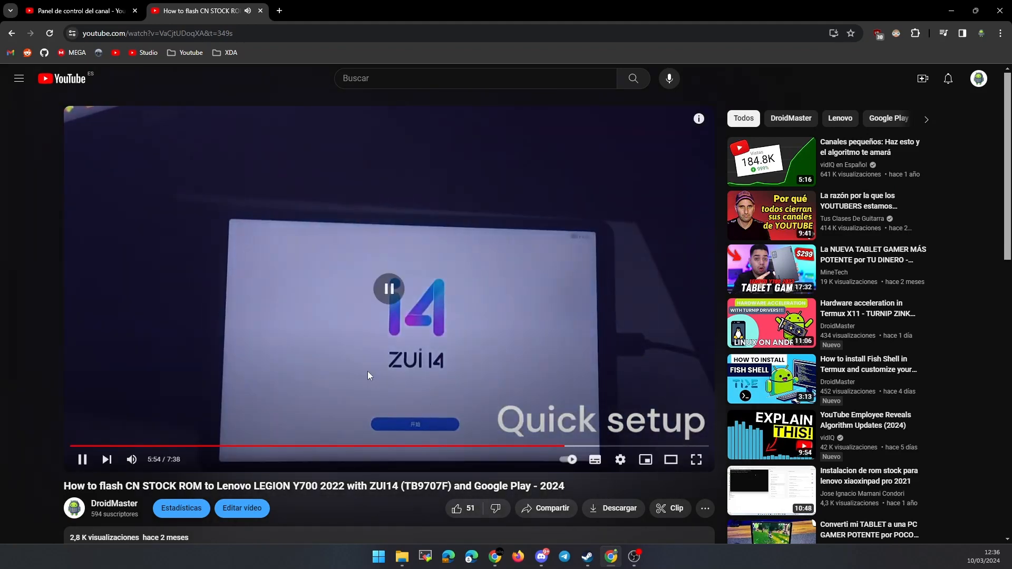
mouse_move(401, 557)
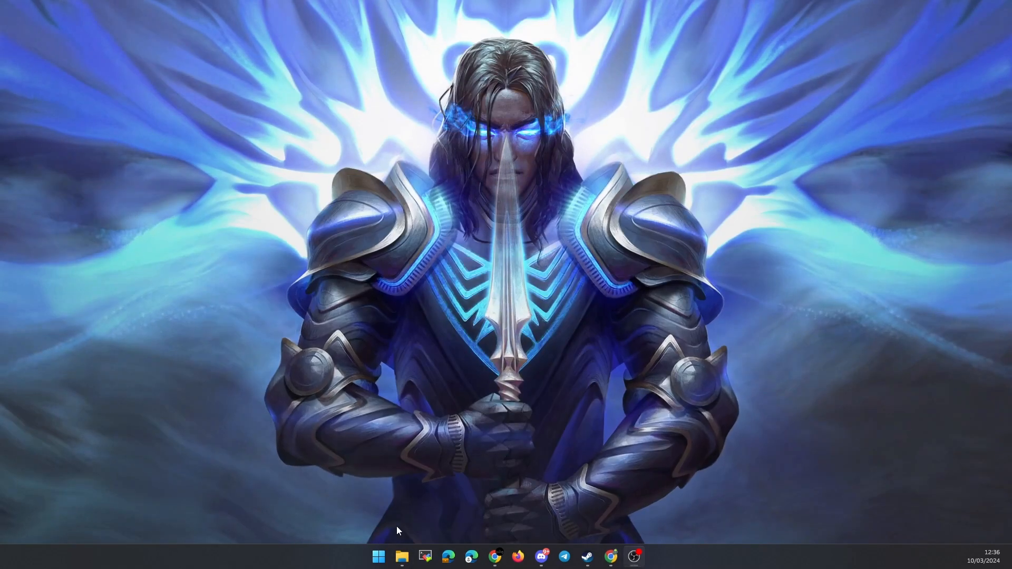
Extract the ZUI 15 .7z archive with 7-Zip and open the dual_rom folder.
left_click(401, 557)
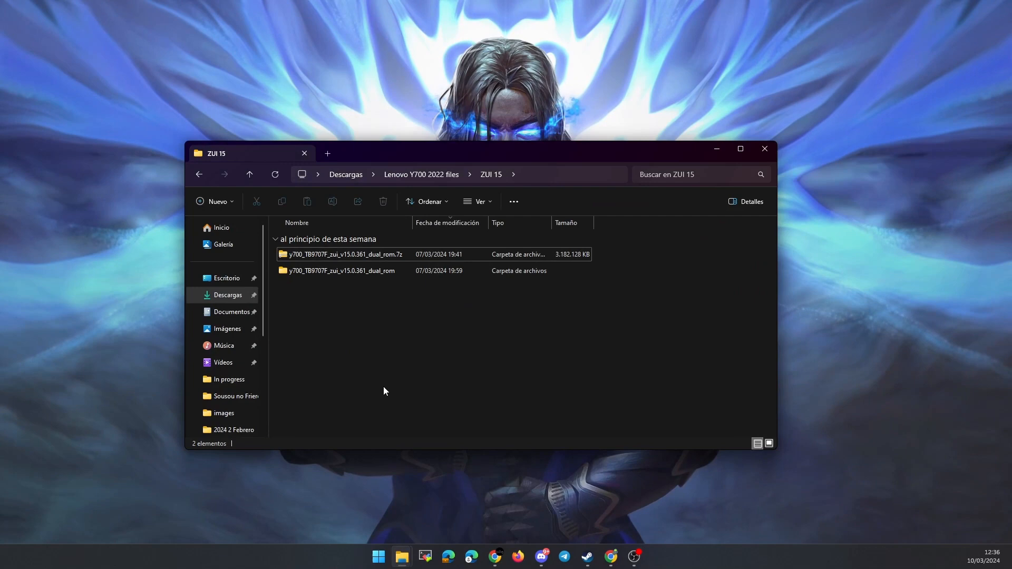
left_click(341, 271)
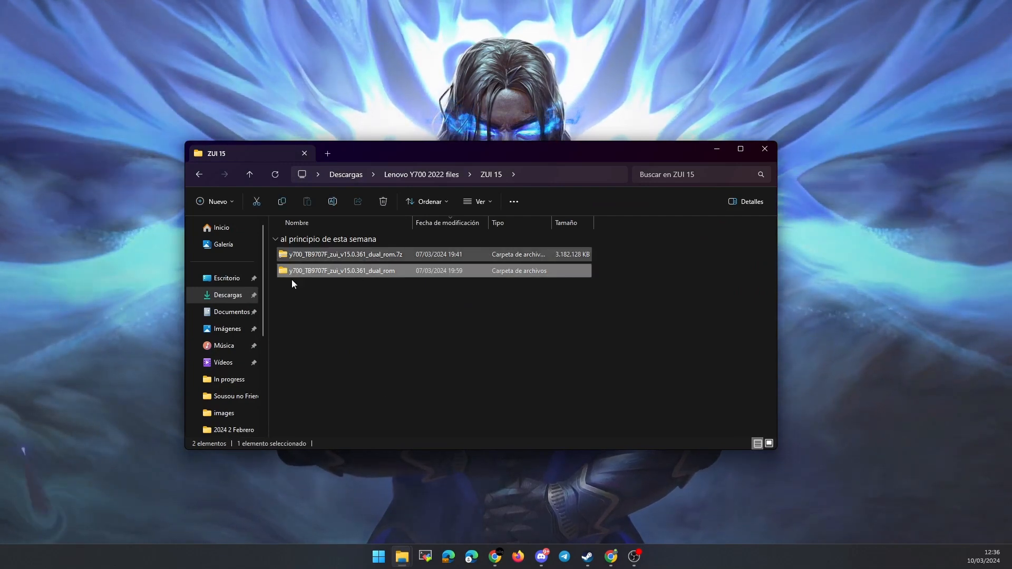
right_click(344, 254)
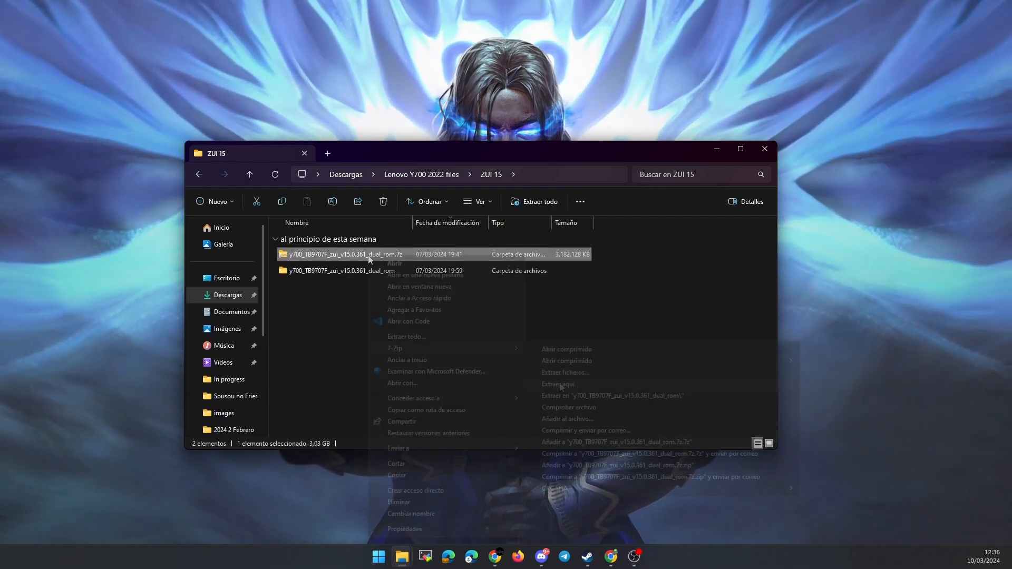
double_click(342, 270)
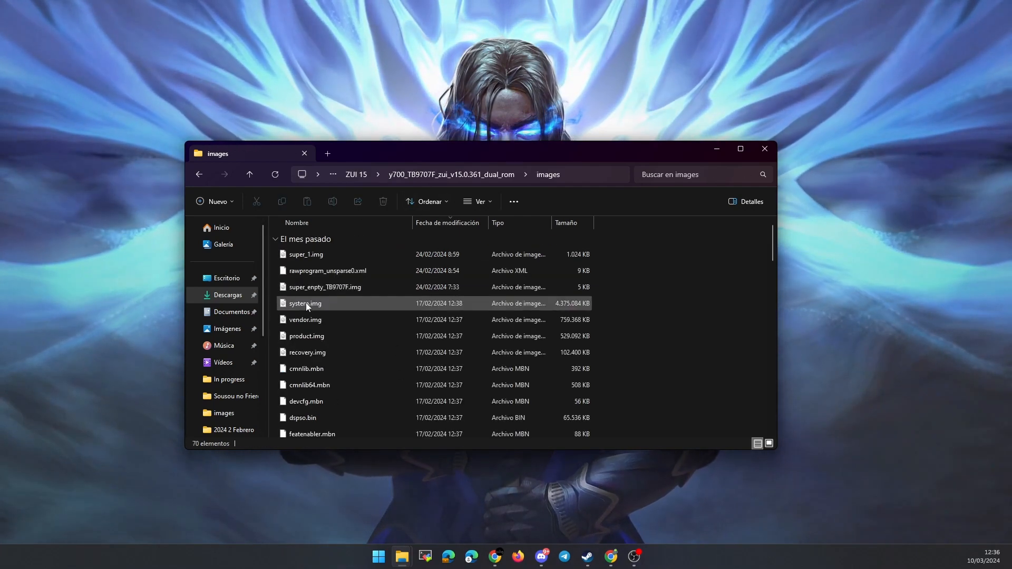
Open the dual_rom images folder and launch QFIL.
left_click(305, 320)
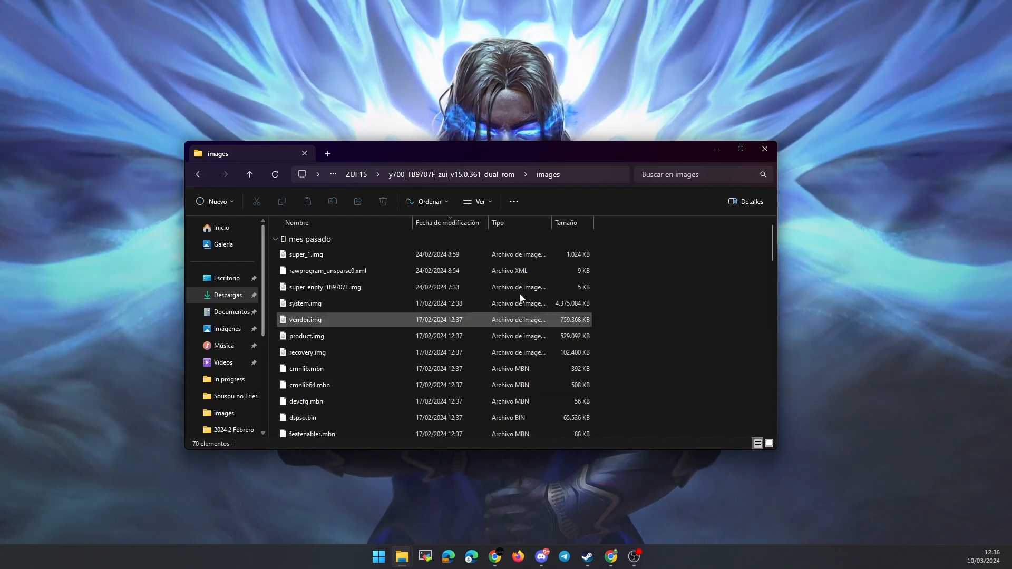
left_click(378, 556)
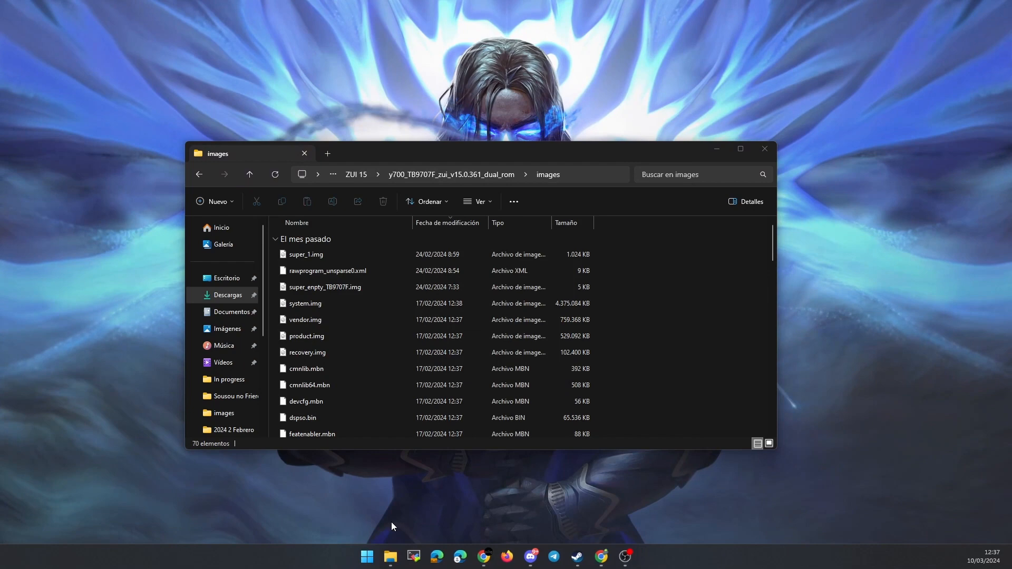
left_click(643, 557)
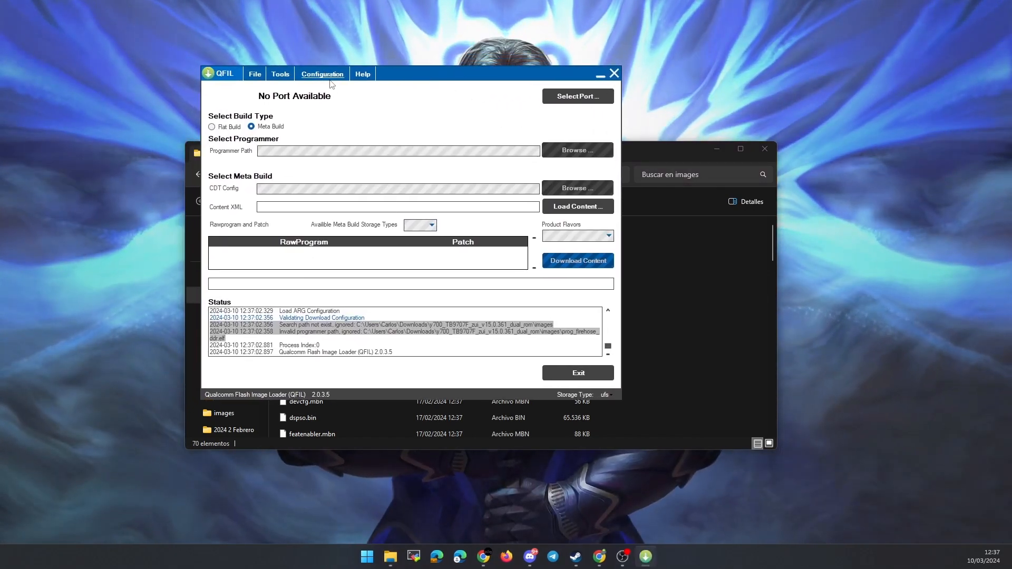
Choose the Flat Build radio button under Select Build Type.
left_click(321, 74)
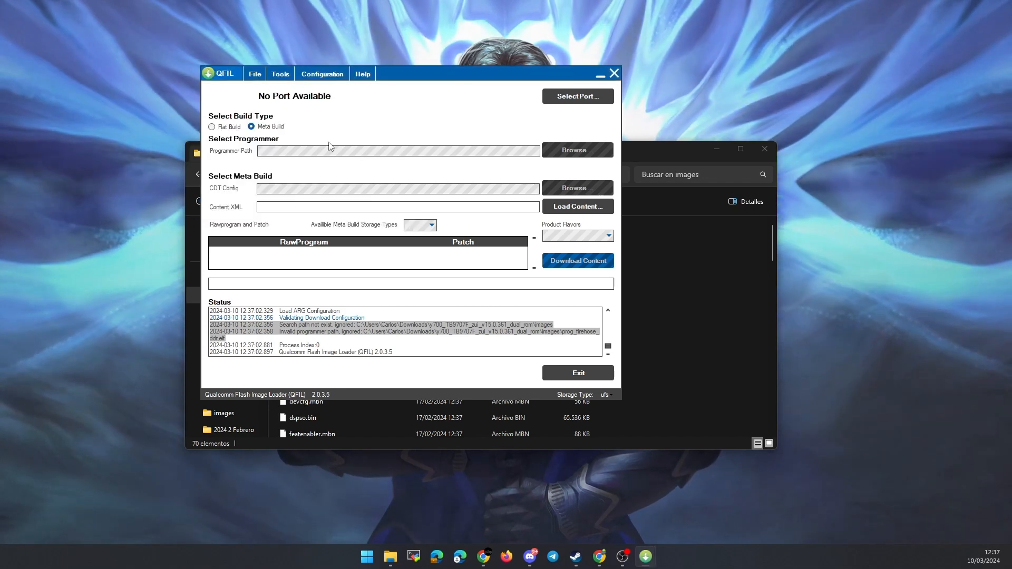
left_click(212, 127)
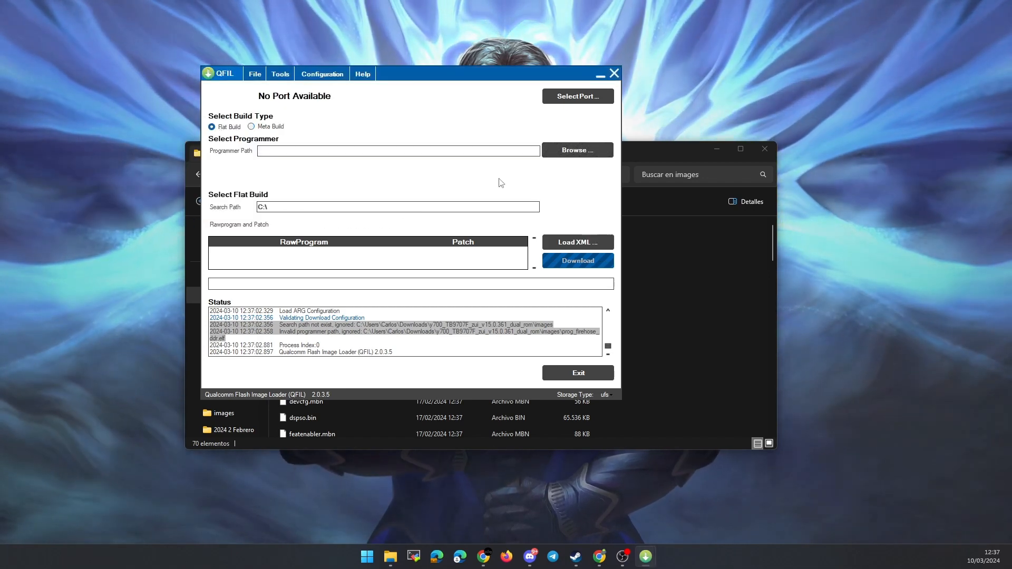
Set prog_firehose_ddr.elf from y700_TB9707F_zui_v15.0.361_dual_rom\images as the programmer.
left_click(576, 149)
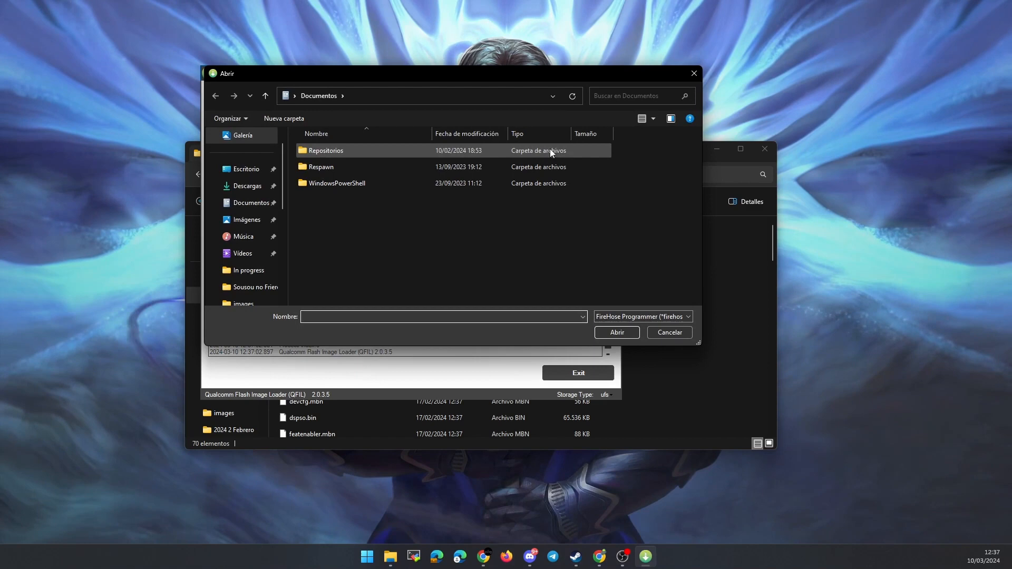
left_click(247, 186)
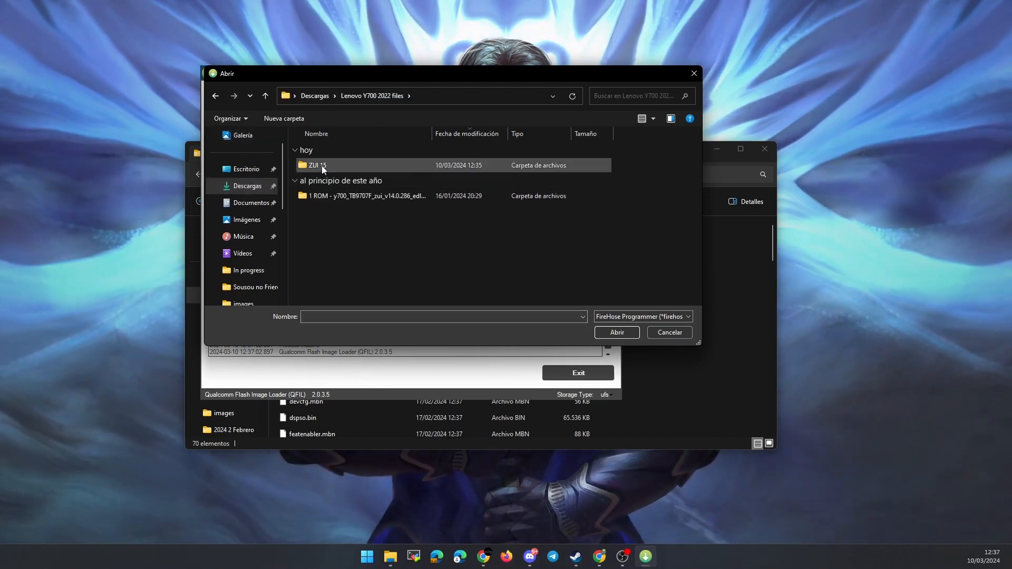
double_click(316, 165)
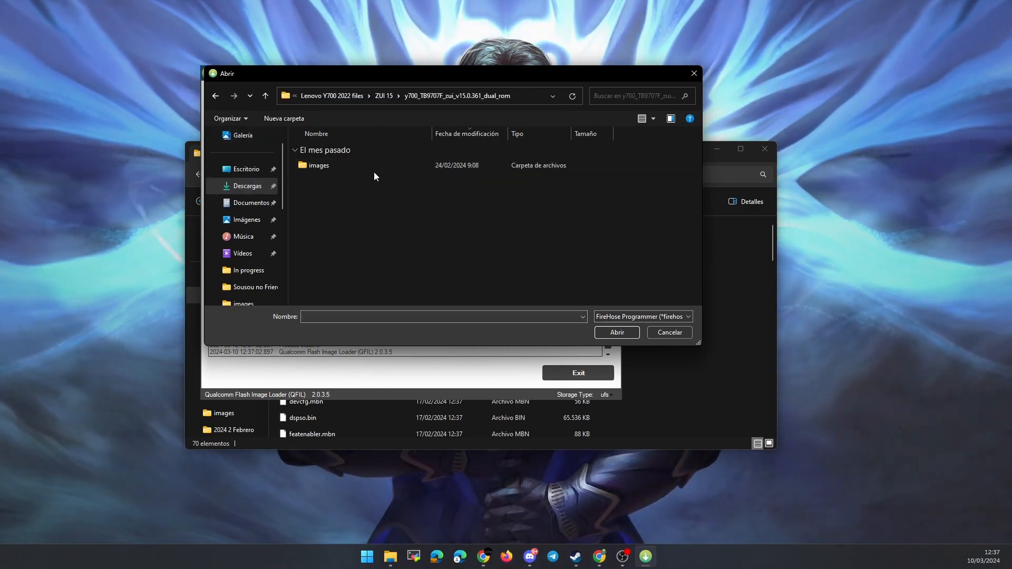
double_click(317, 165)
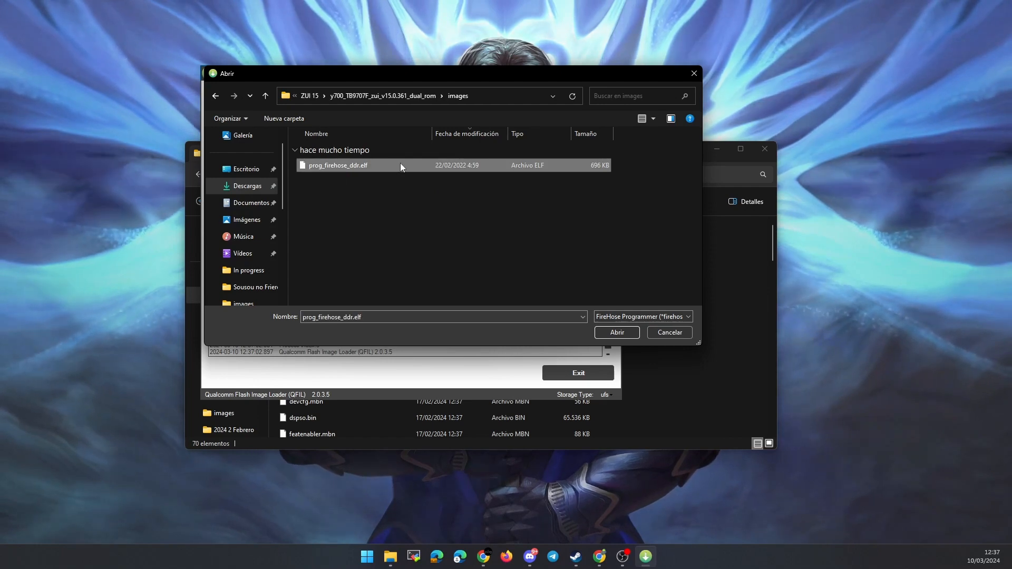
left_click(615, 333)
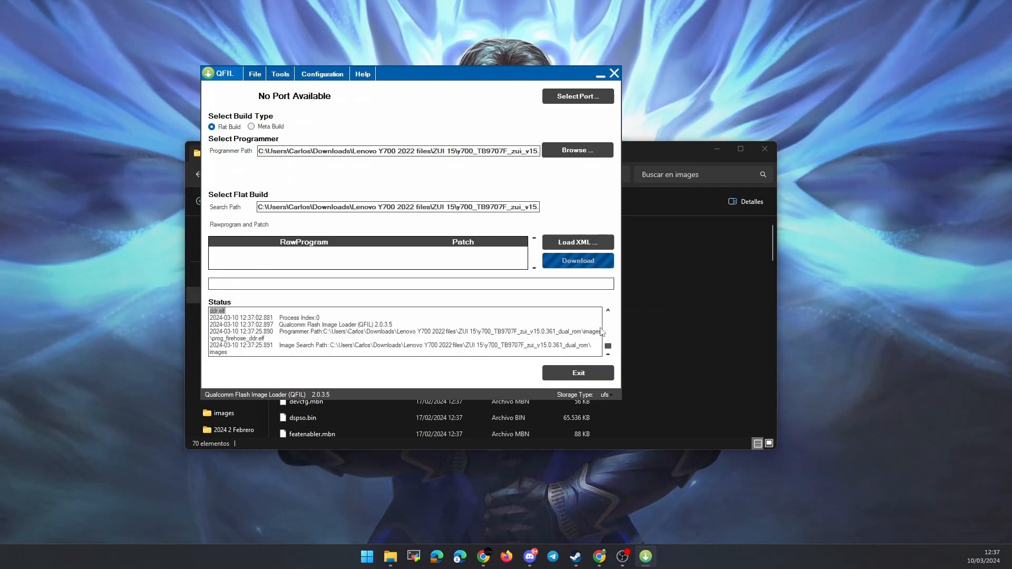
Load all rawprogram XMLs and all patch XMLs, then close QFIL.
left_click(576, 242)
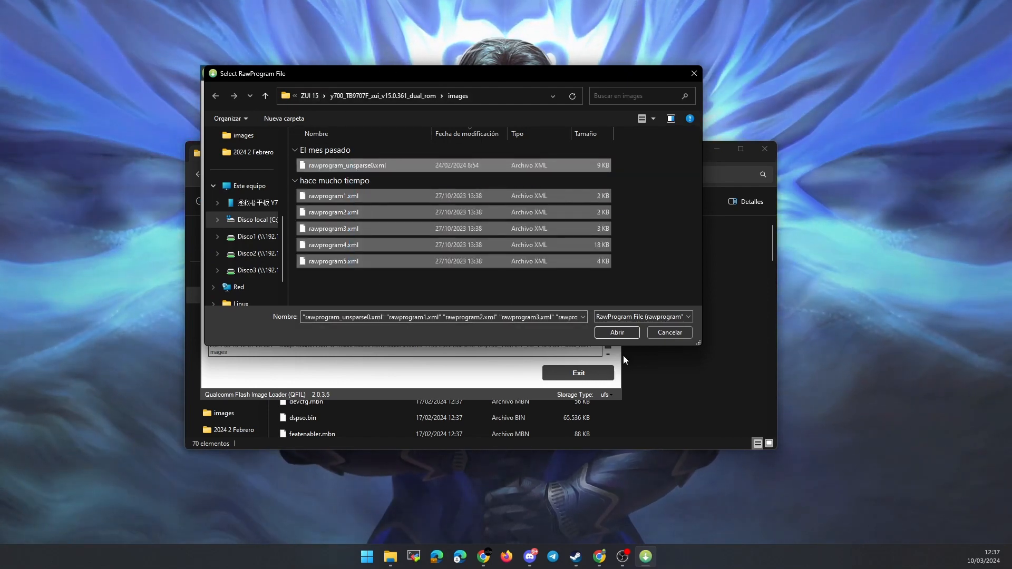
left_click(615, 333)
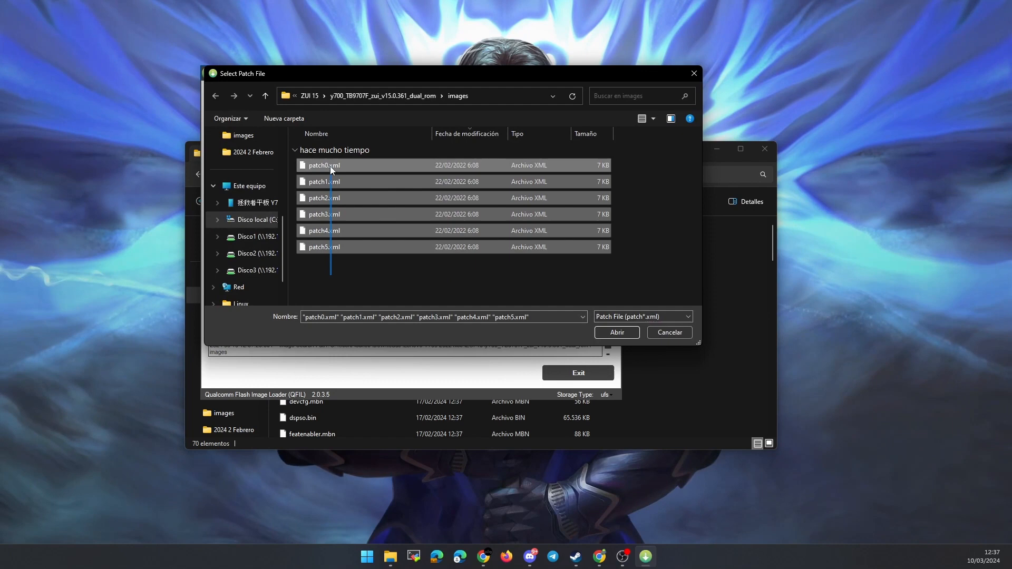
left_click(615, 332)
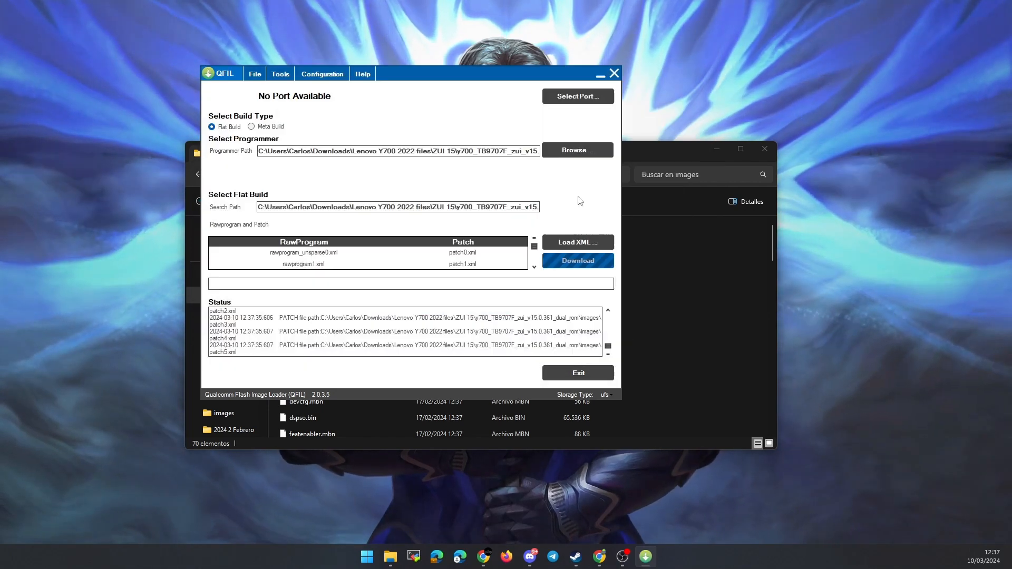
mouse_move(475, 298)
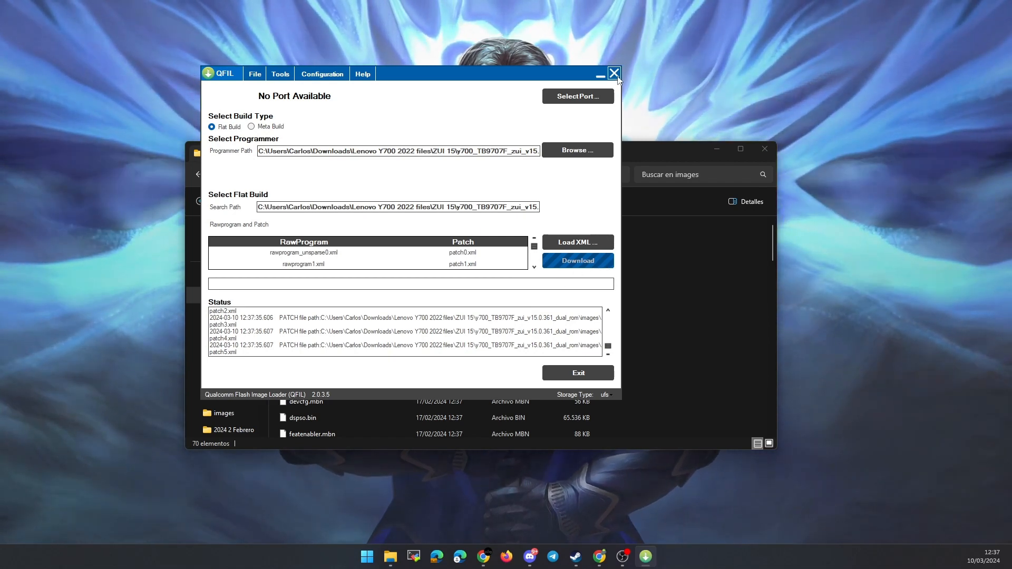
left_click(613, 73)
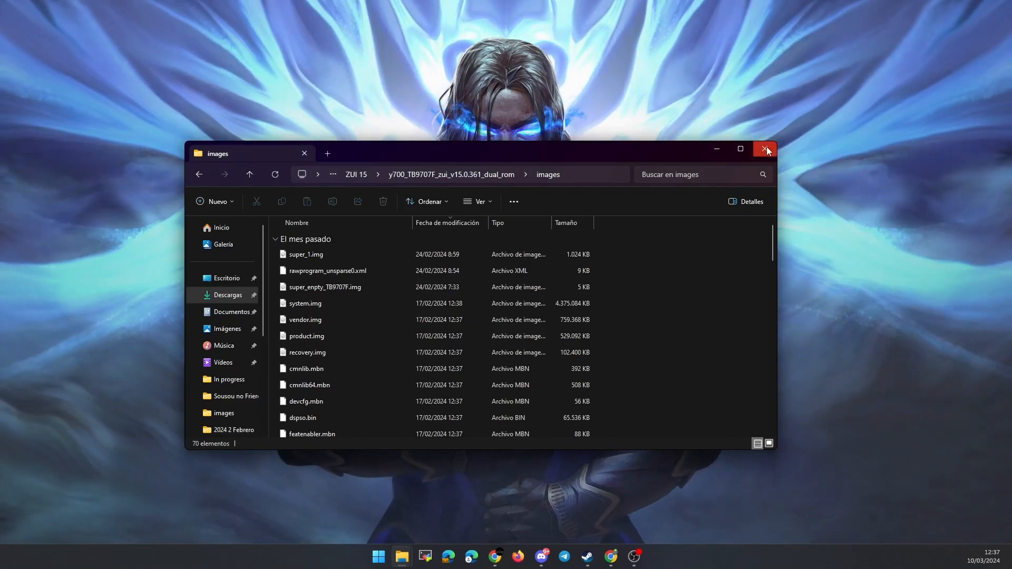
Close the images folder, open About tablet > System Update, and allow network access.
left_click(765, 149)
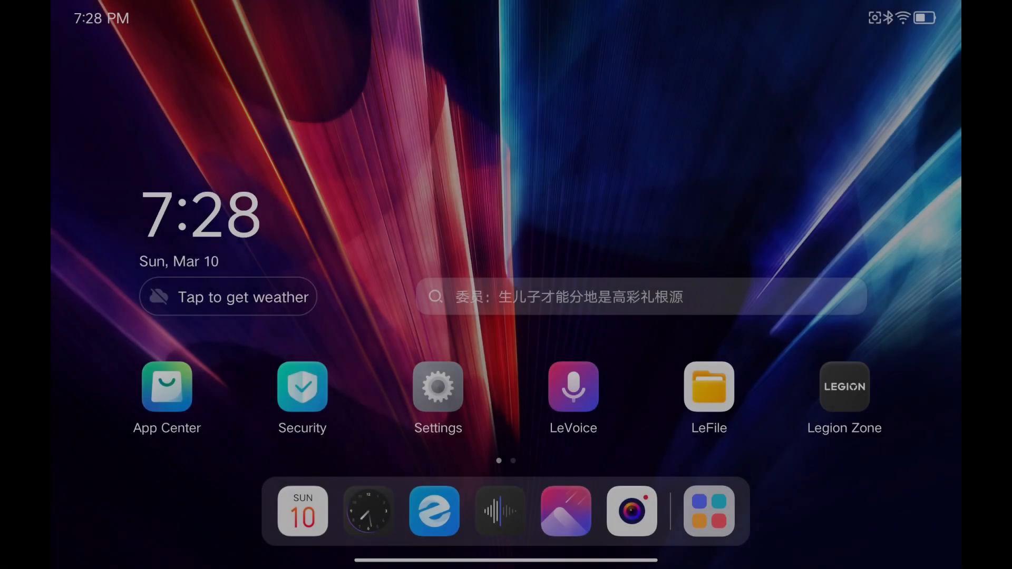
left_click(437, 388)
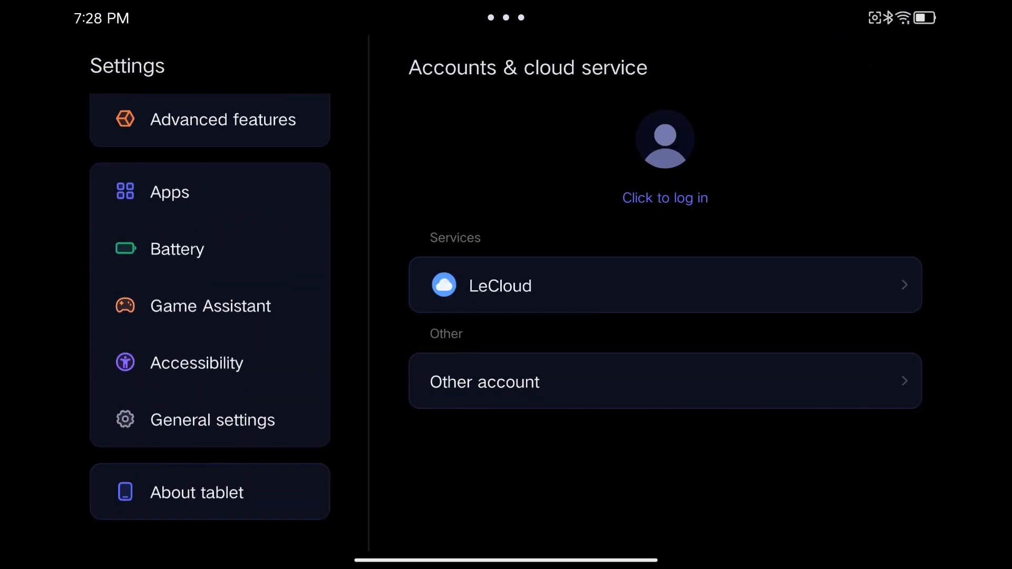
left_click(209, 492)
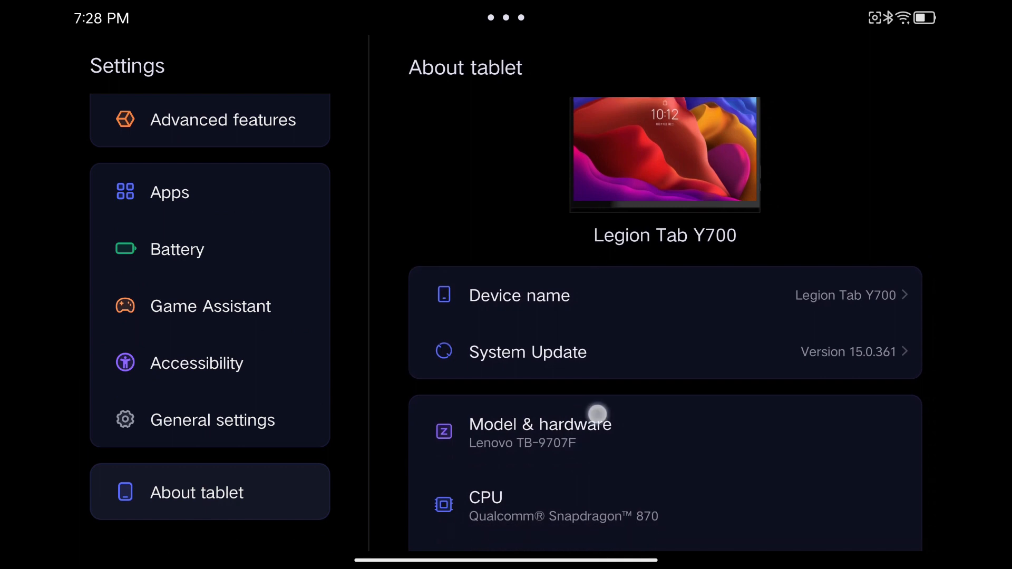
scroll("down", 3)
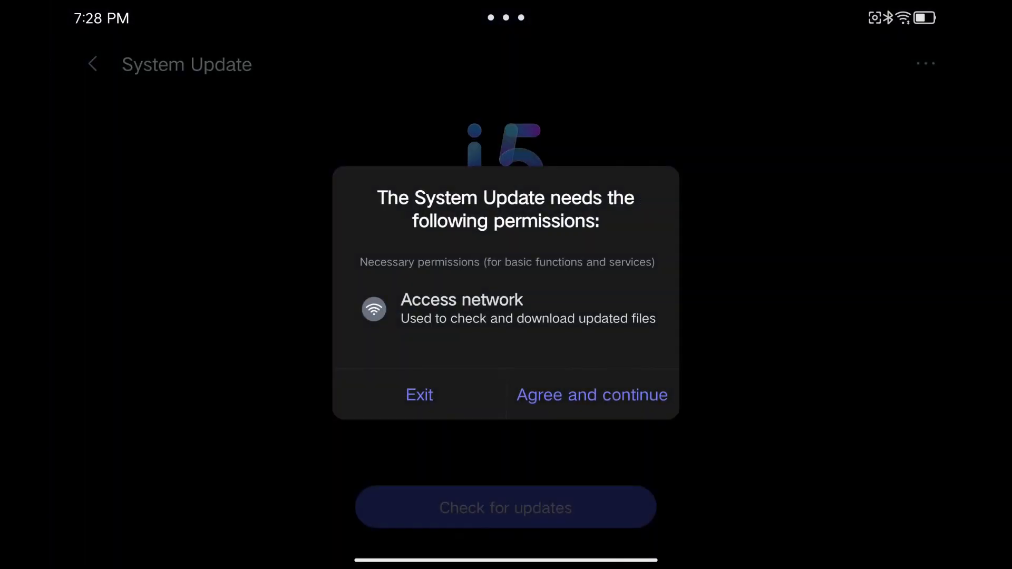
left_click(591, 394)
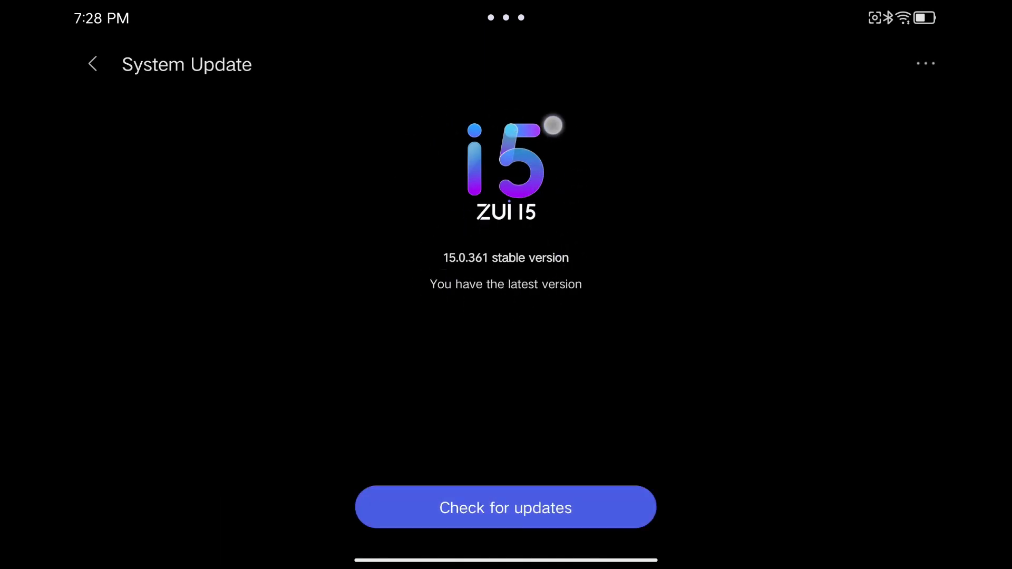
View Android version (Android 13, kernel 4.19.157), go back, and scroll About tablet.
left_click(93, 64)
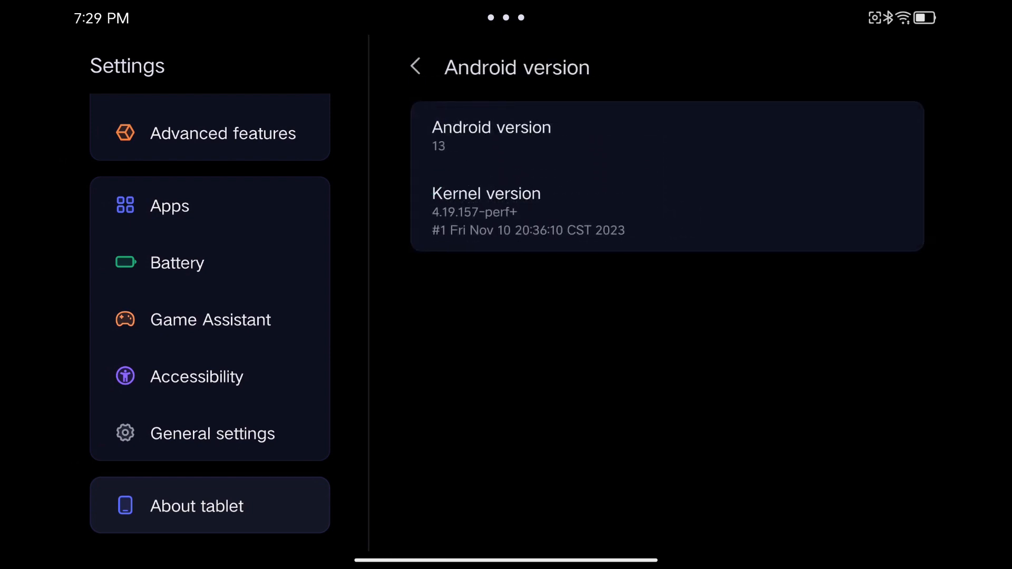
left_click(415, 67)
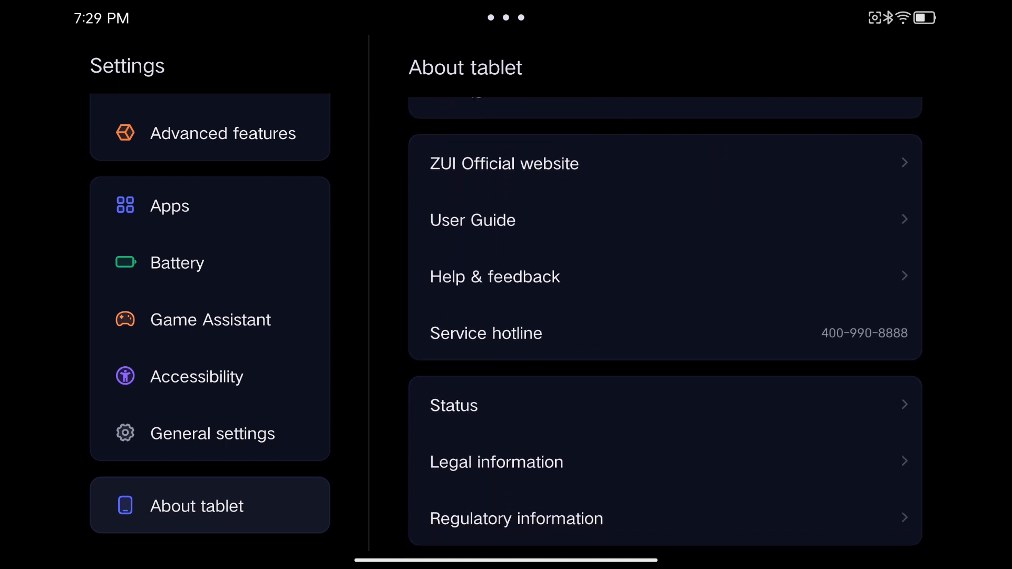
scroll("down", 3)
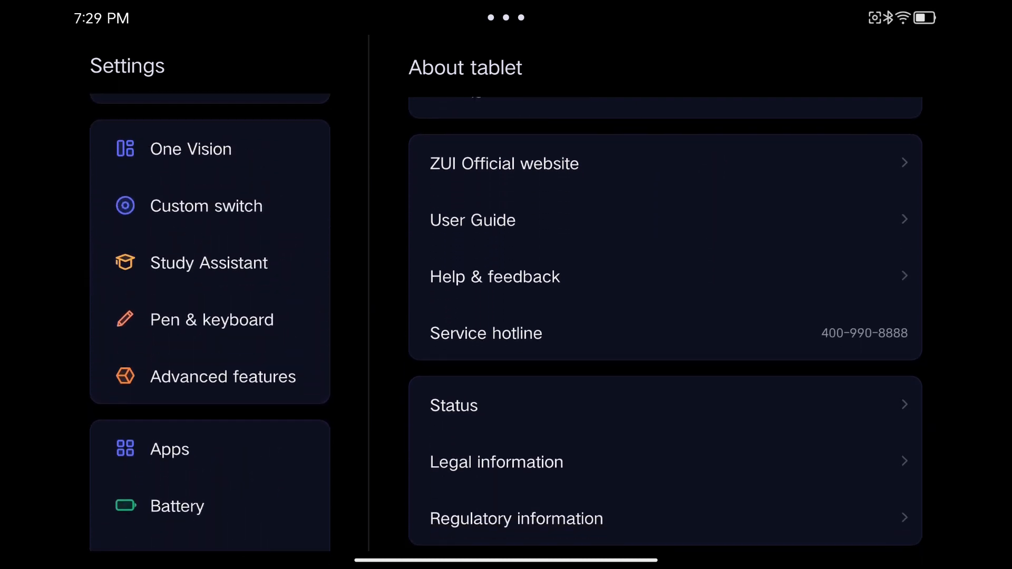